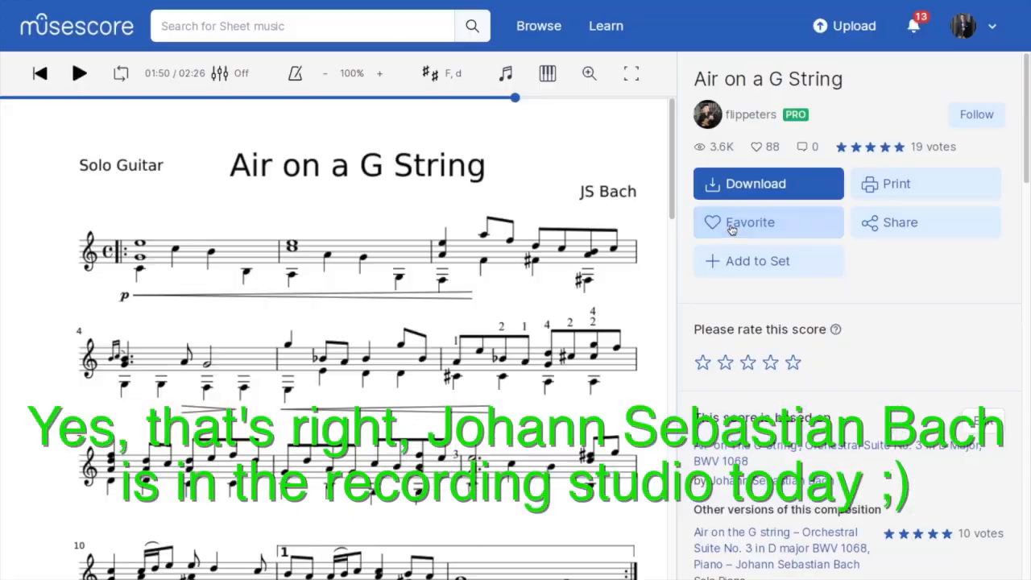
Dismiss the add-to-set list and start downloading the Air on a G String score
click(757, 261)
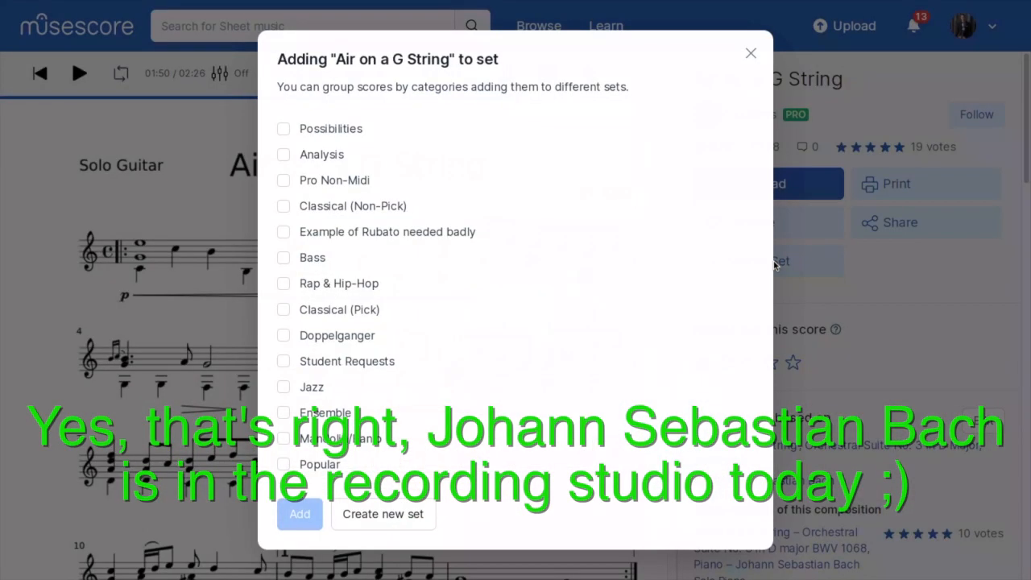
click(751, 53)
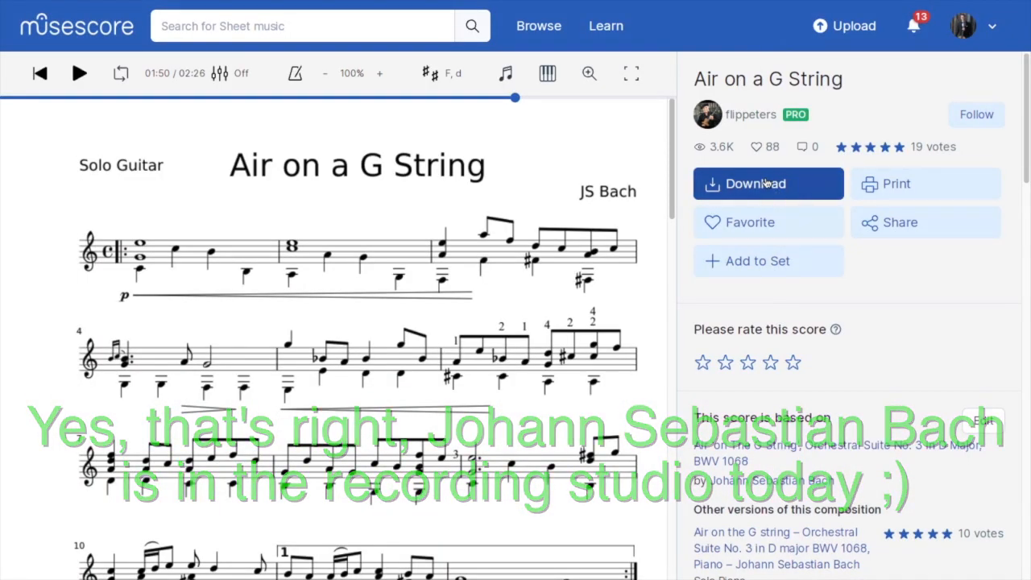
click(754, 184)
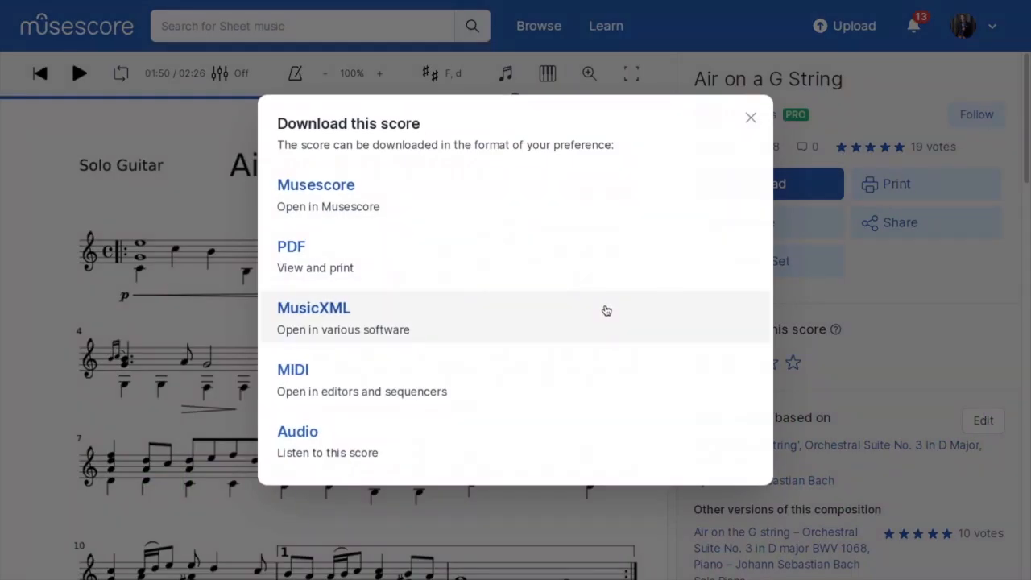
mouse_move(534, 367)
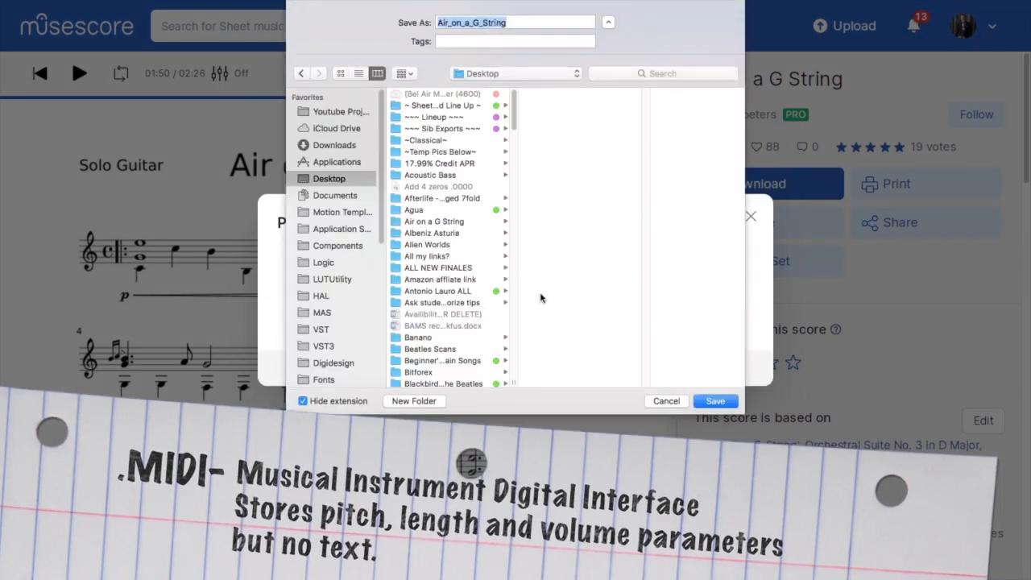
Save Air_on_a_G_String.mxl to the desktop and import it into Sibelius with its own layout and names
click(714, 399)
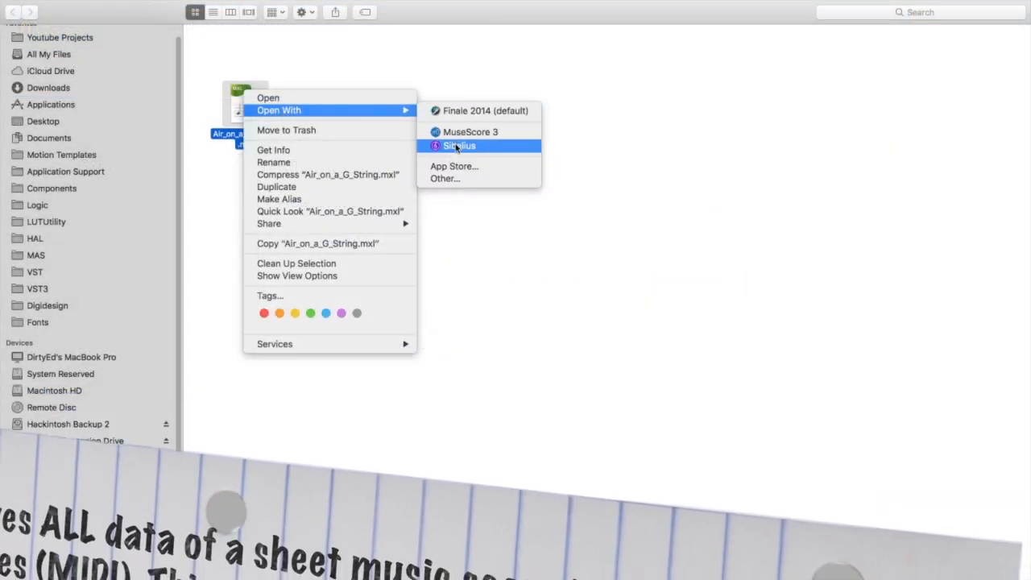
click(459, 145)
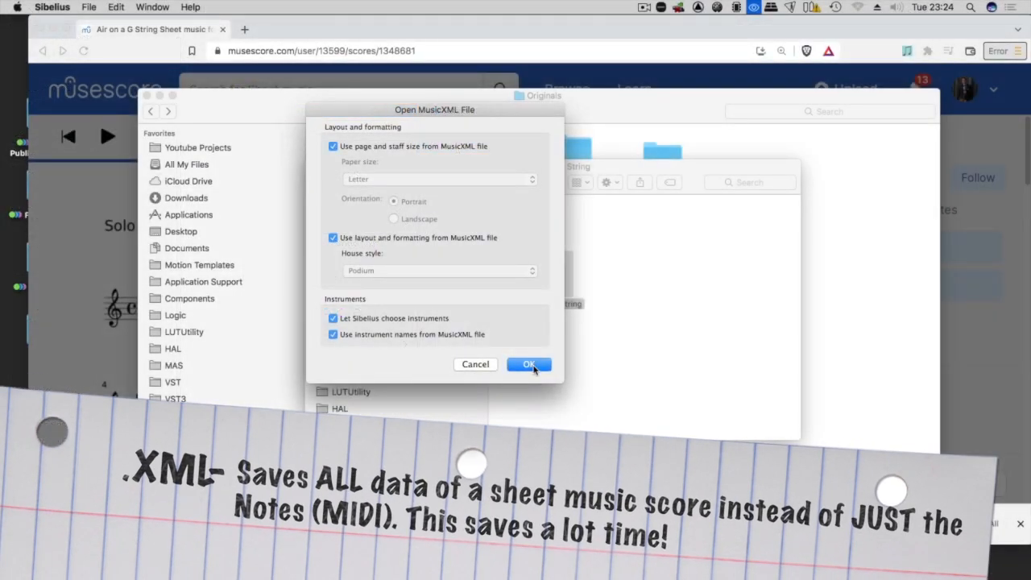
click(528, 364)
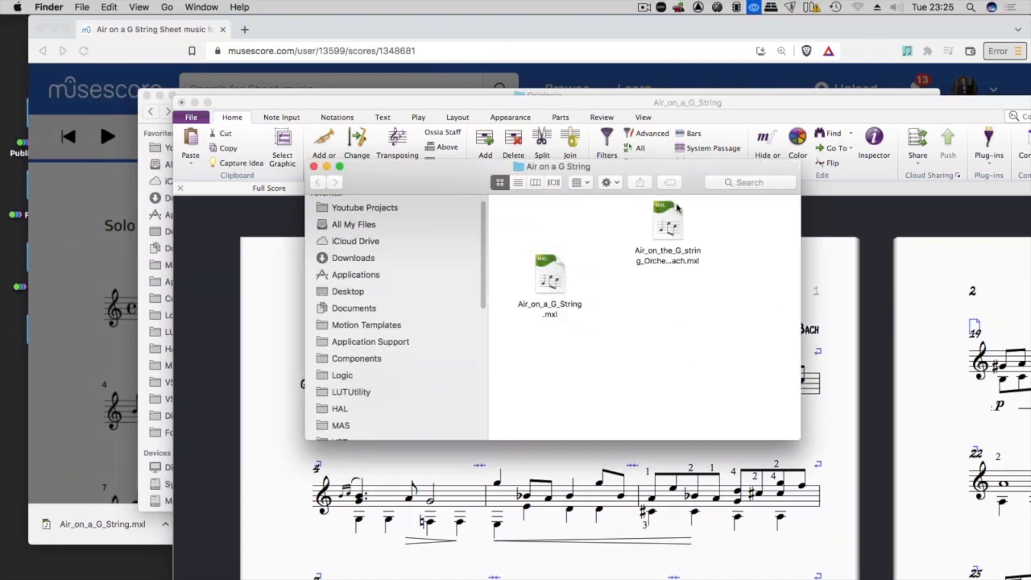
Import the Orchestral Suite No.3 Air .mxl into Sibelius and raise the selected final bar an octave
right_click(667, 222)
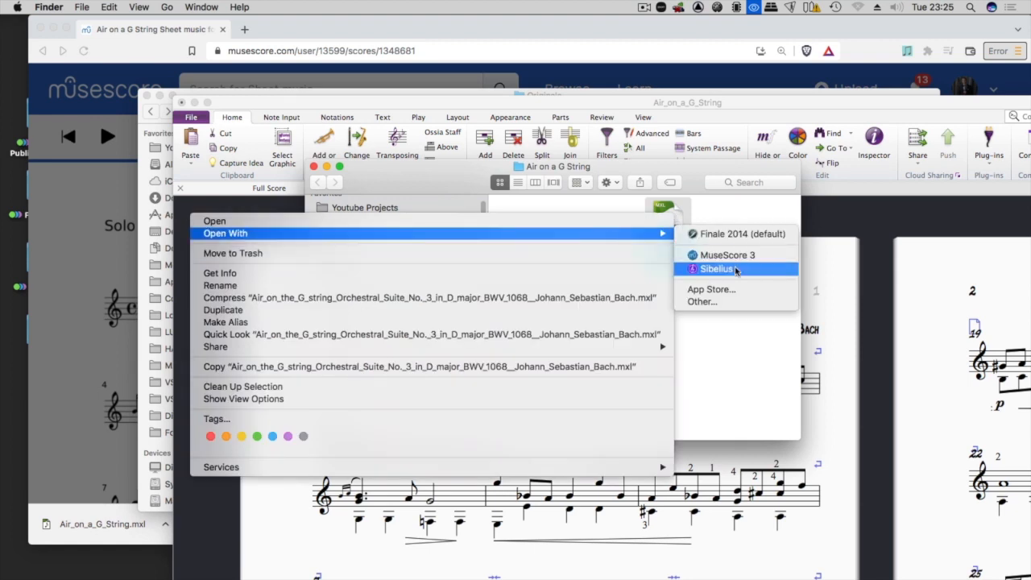
click(715, 269)
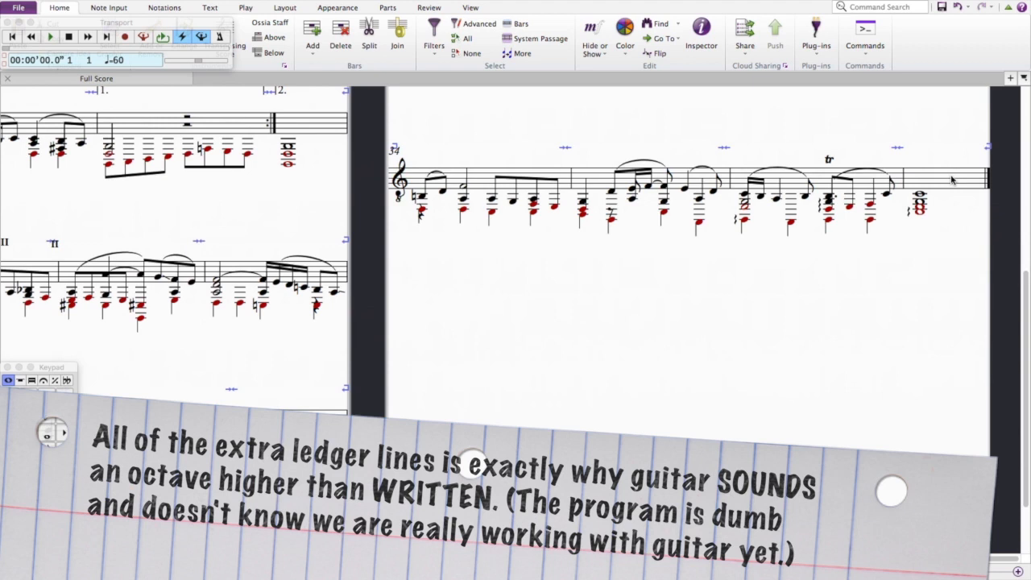
click(918, 194)
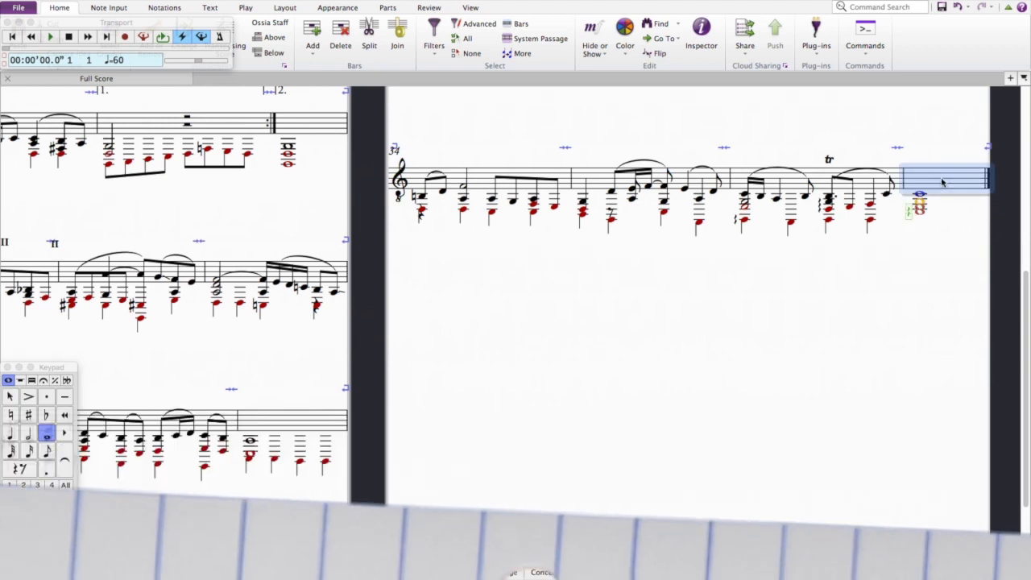
key(cmd+up)
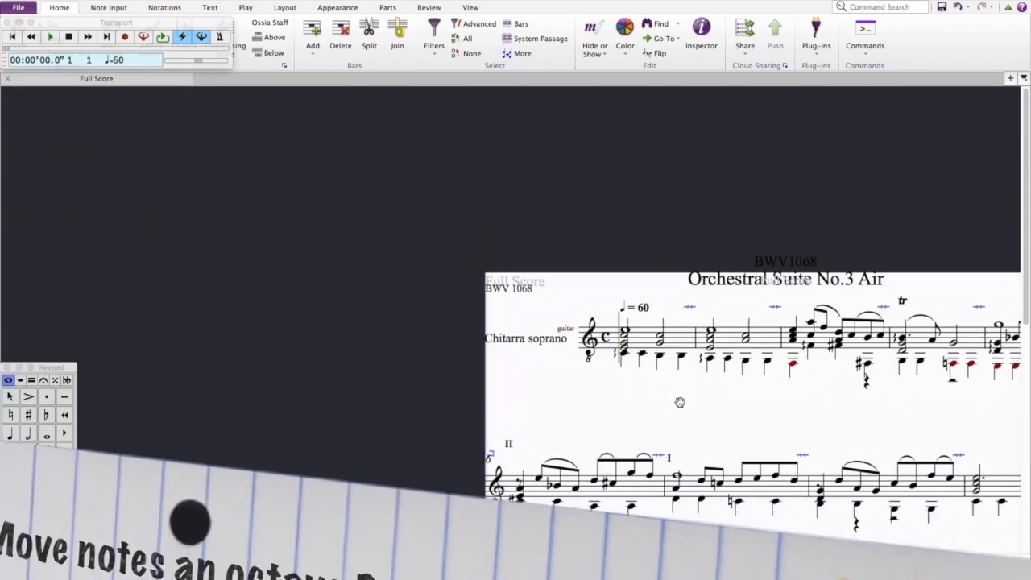
Move the notes back down an octave and add an Acoustic Guitar standard tuning [tab] staff to the score
key(cmd+down)
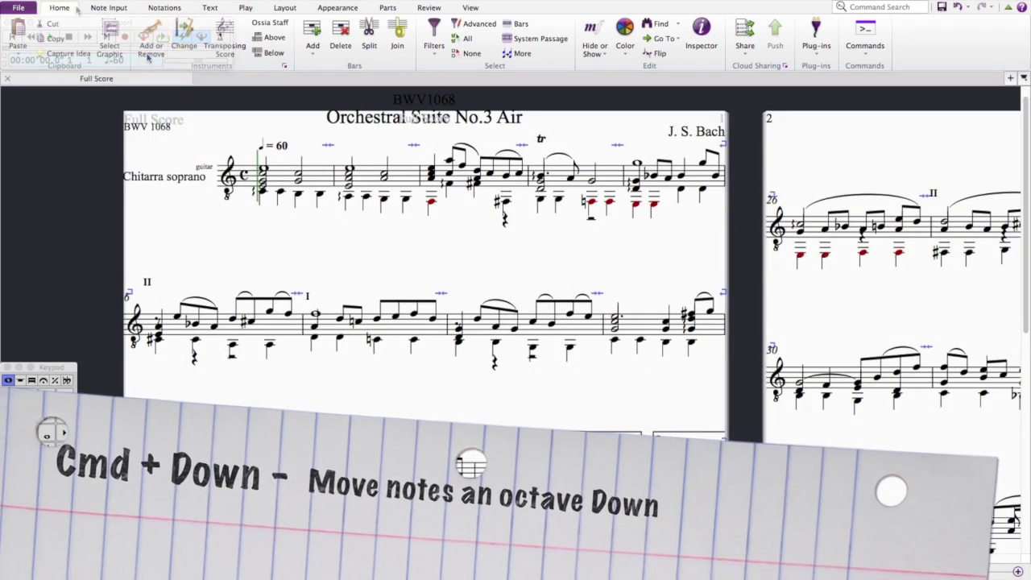
click(152, 35)
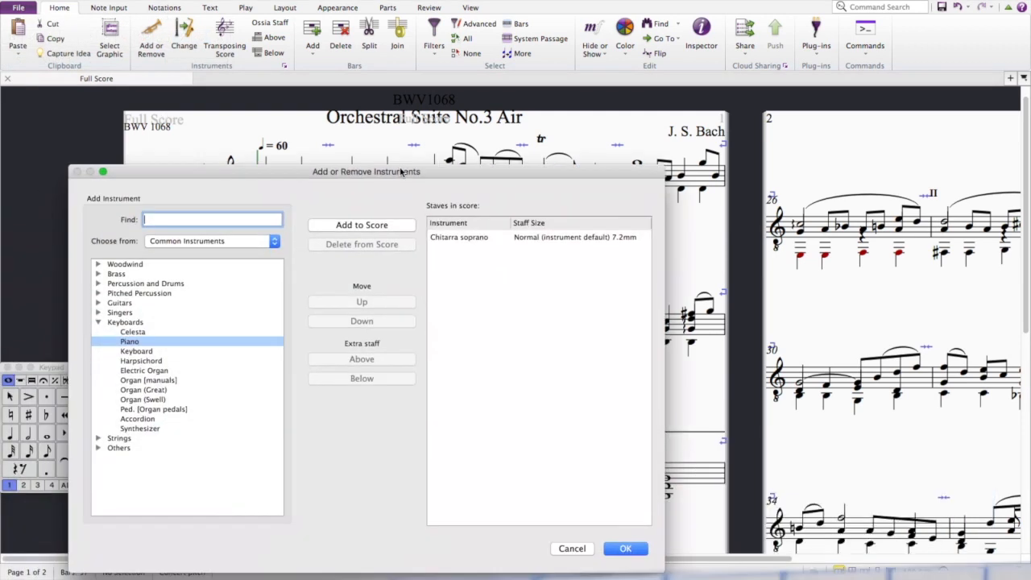
click(119, 303)
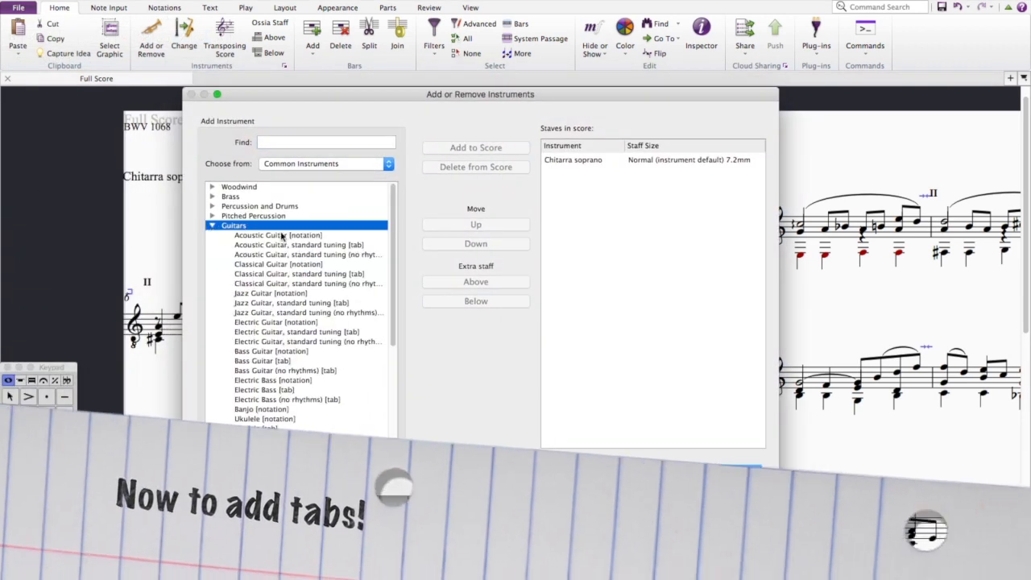
click(300, 245)
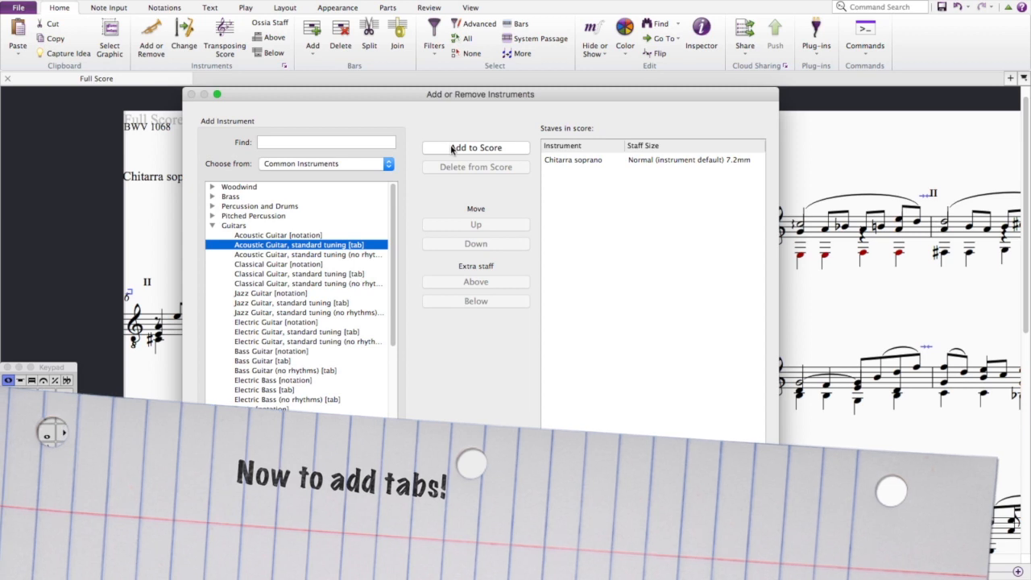
click(475, 148)
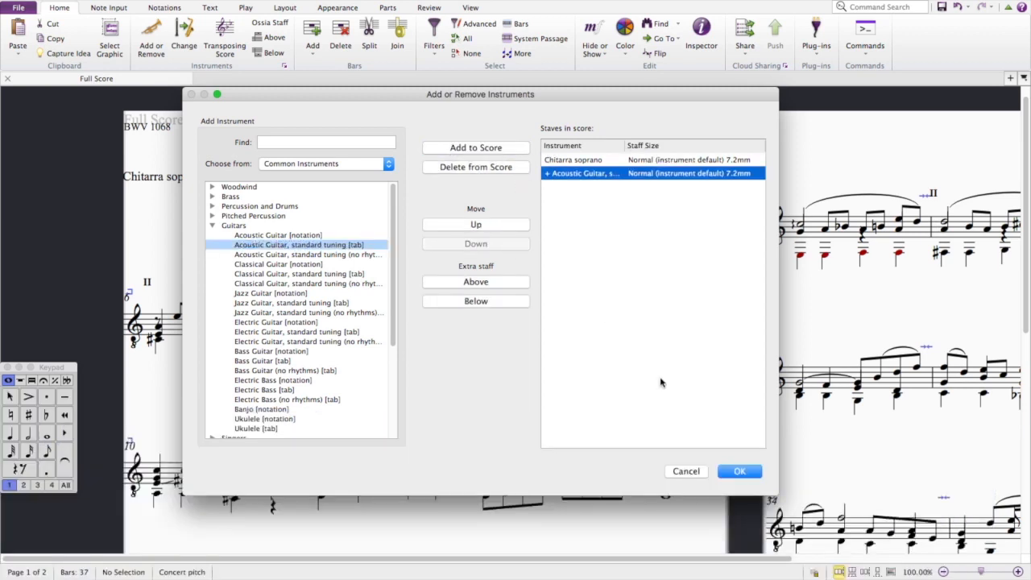
click(737, 470)
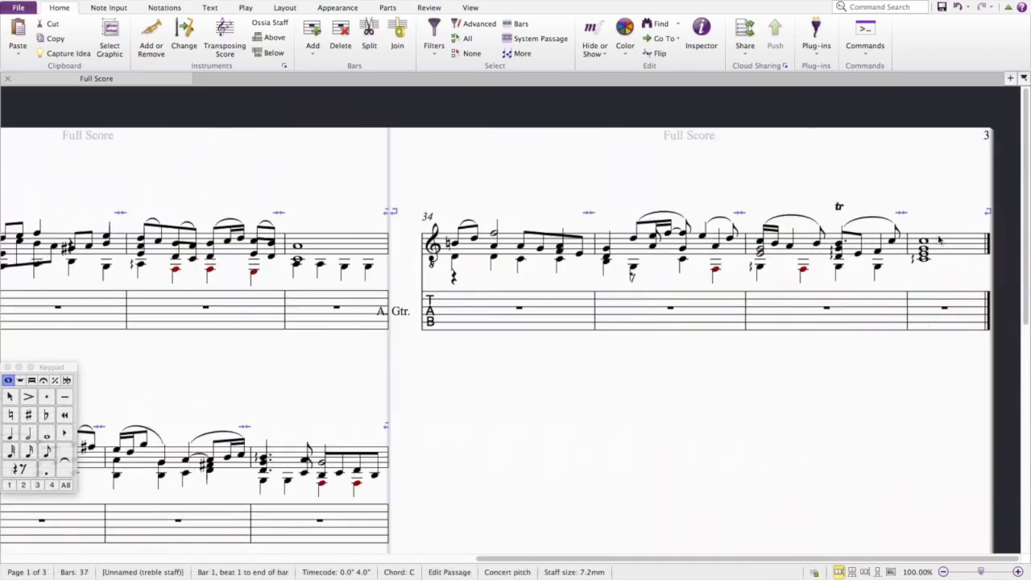
Copy the notation staff's notes into the tab staff so fret numbers appear, then review the result
key(ctrl+a)
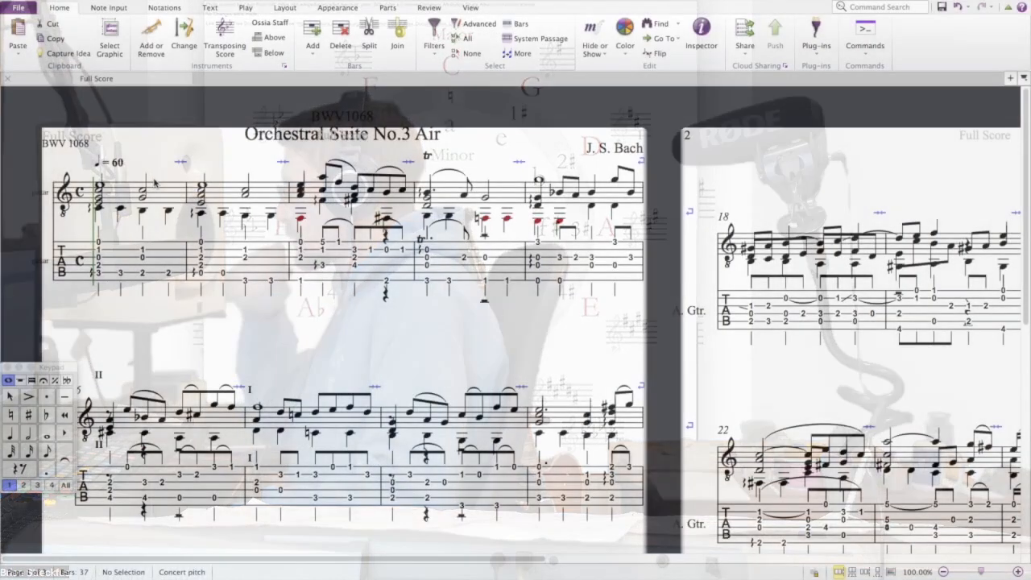
click(142, 233)
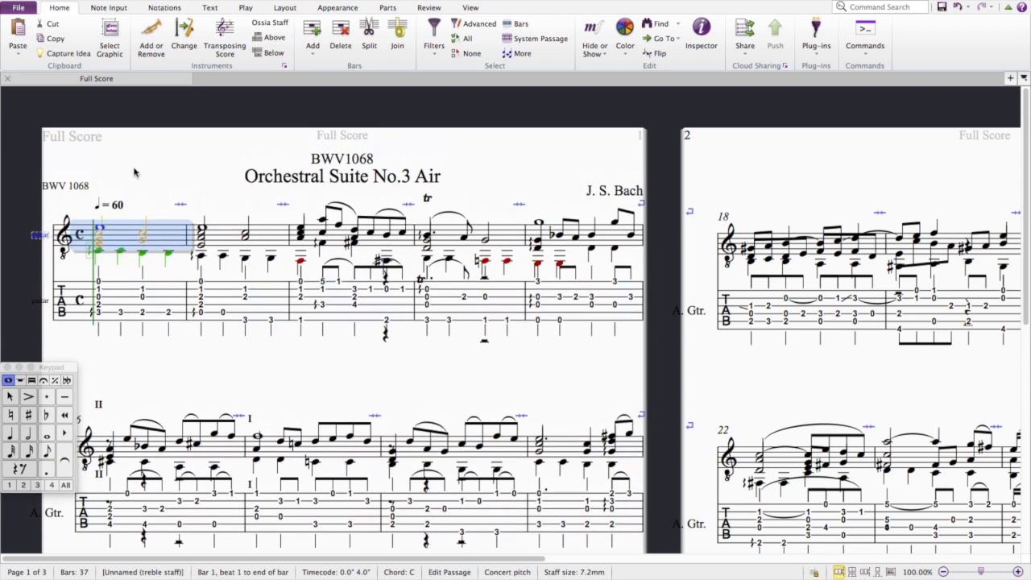
click(119, 159)
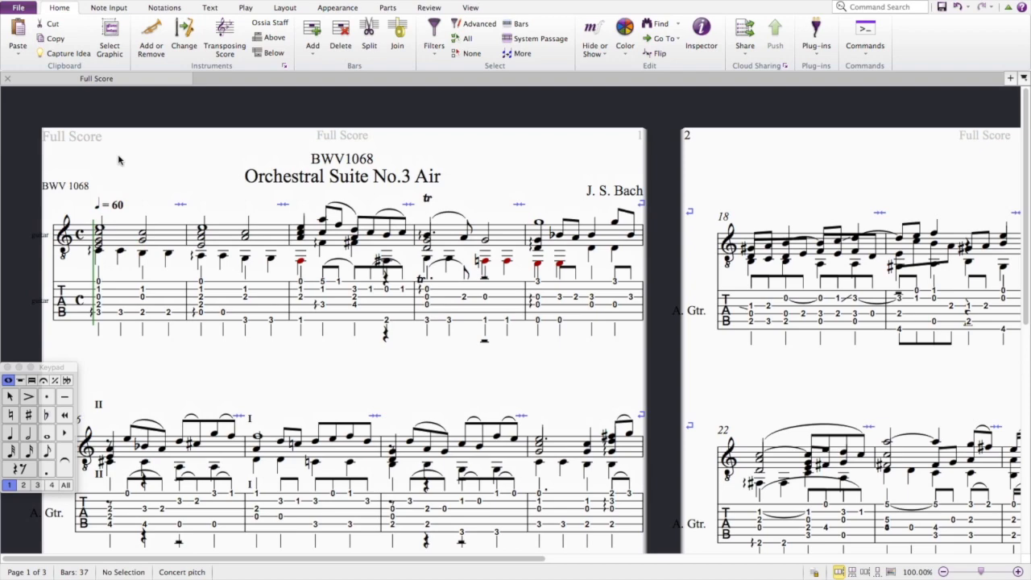
scroll(down, 3)
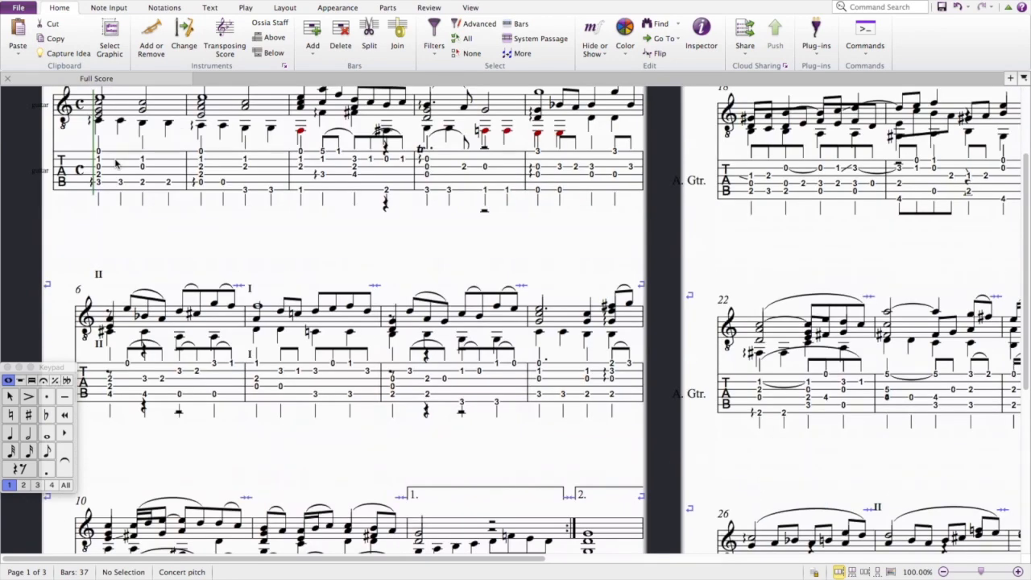
scroll(down, 3)
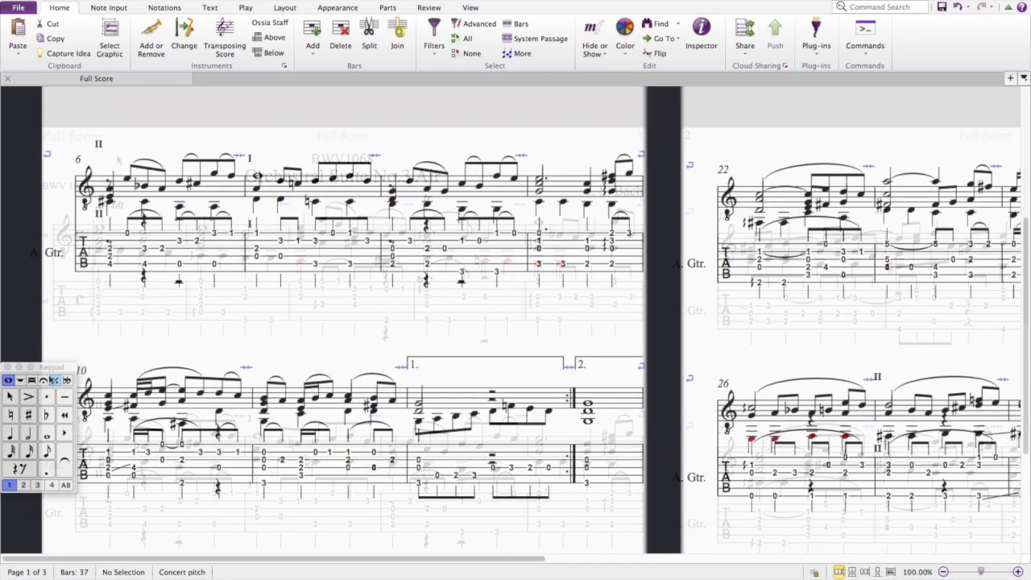